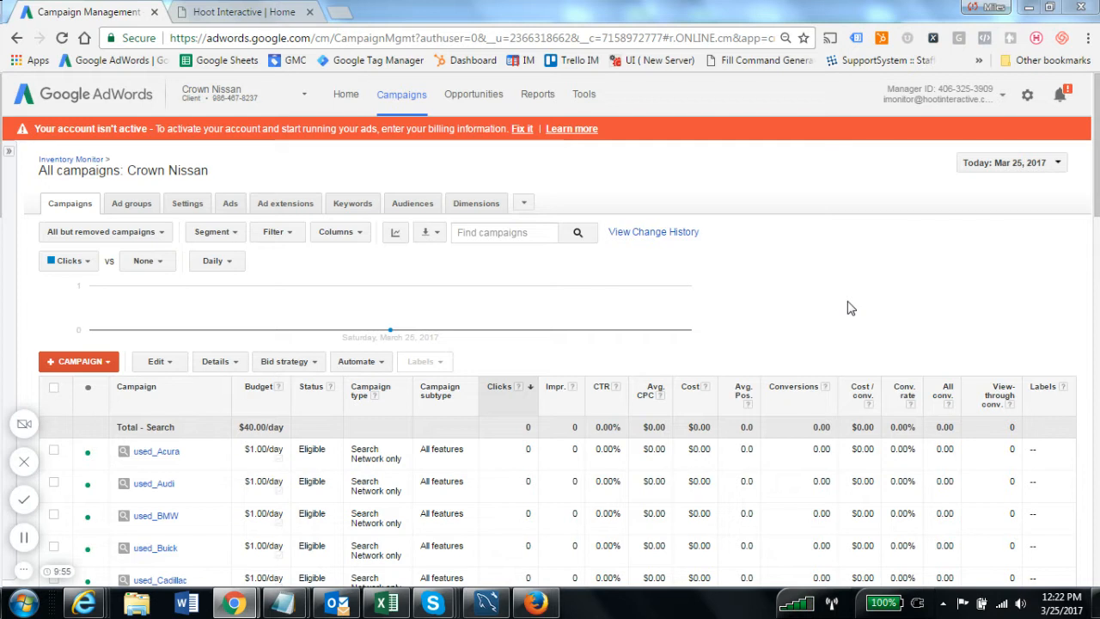
mouse_move(101, 550)
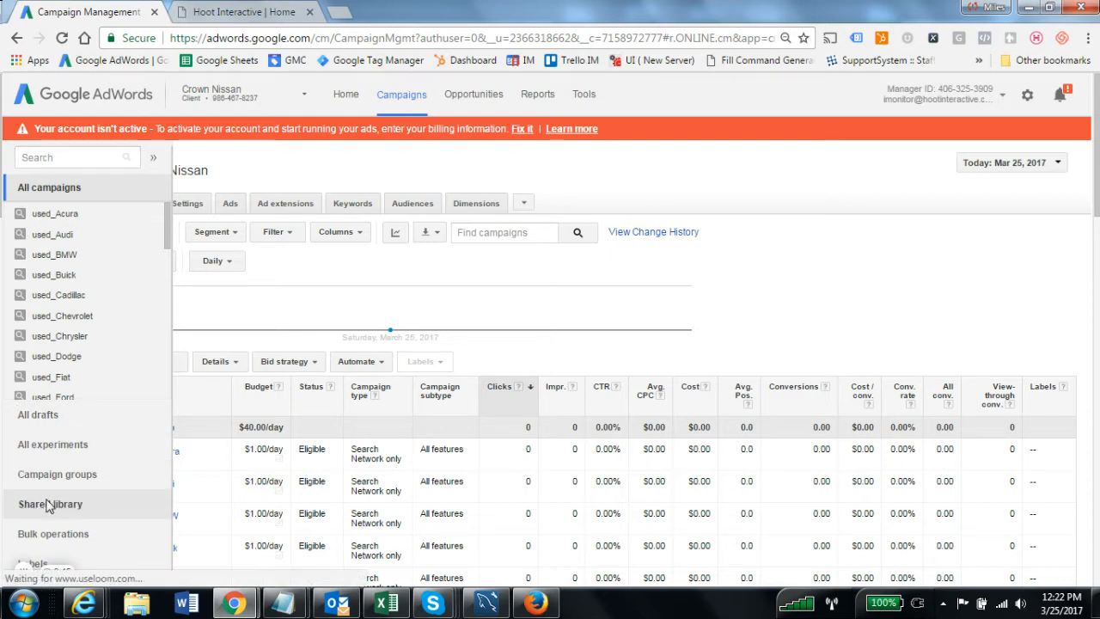
Open the Shared library's Business data page and show the types of data that can be added
left_click(50, 504)
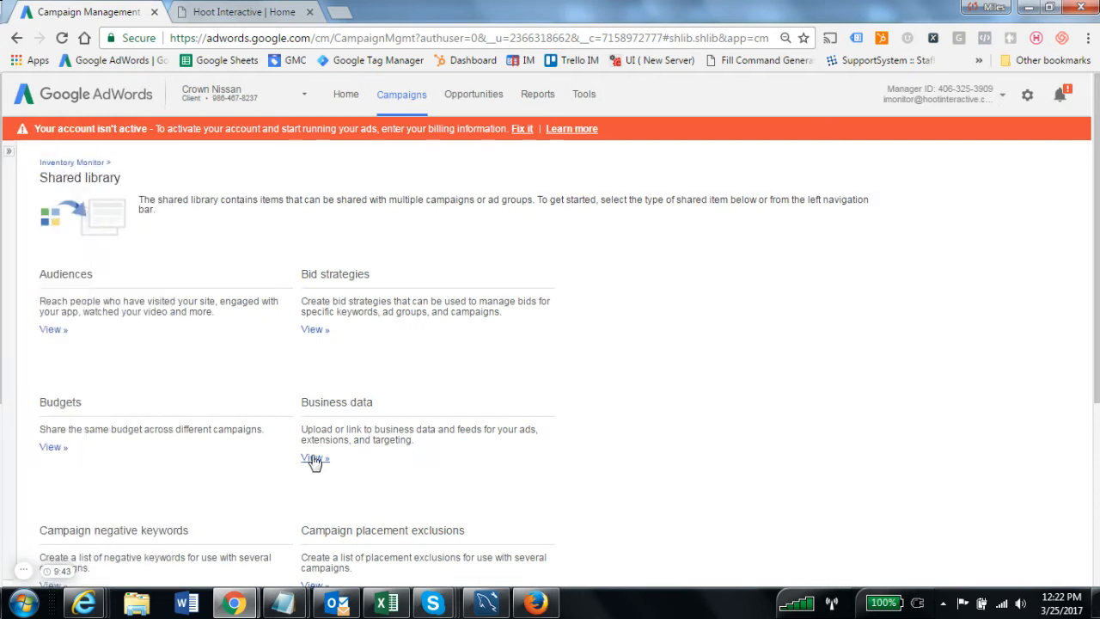
left_click(311, 457)
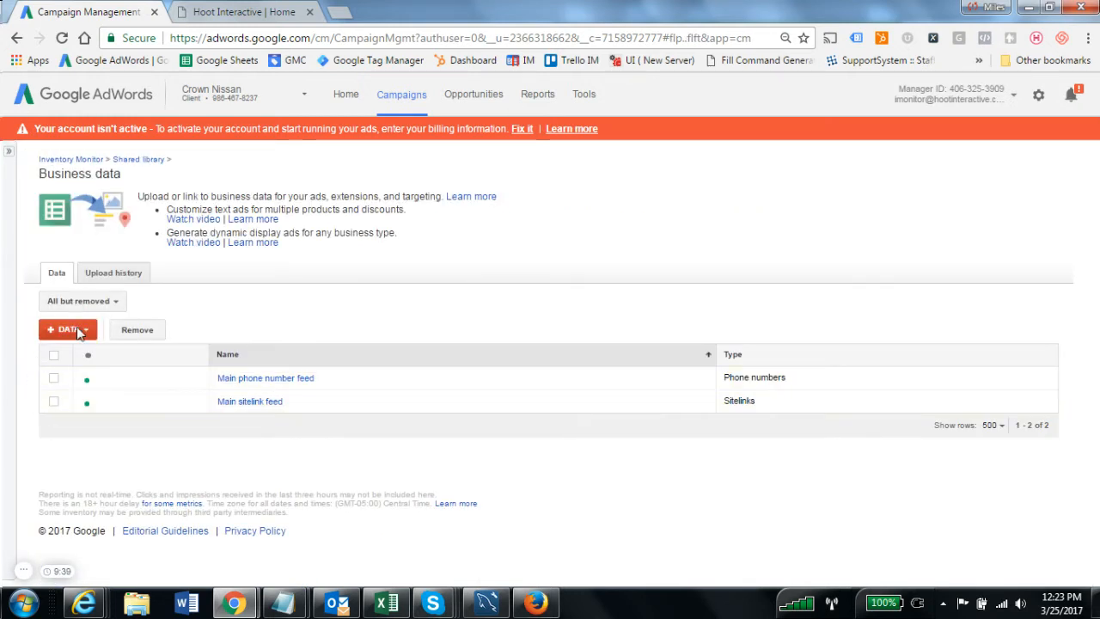
left_click(67, 329)
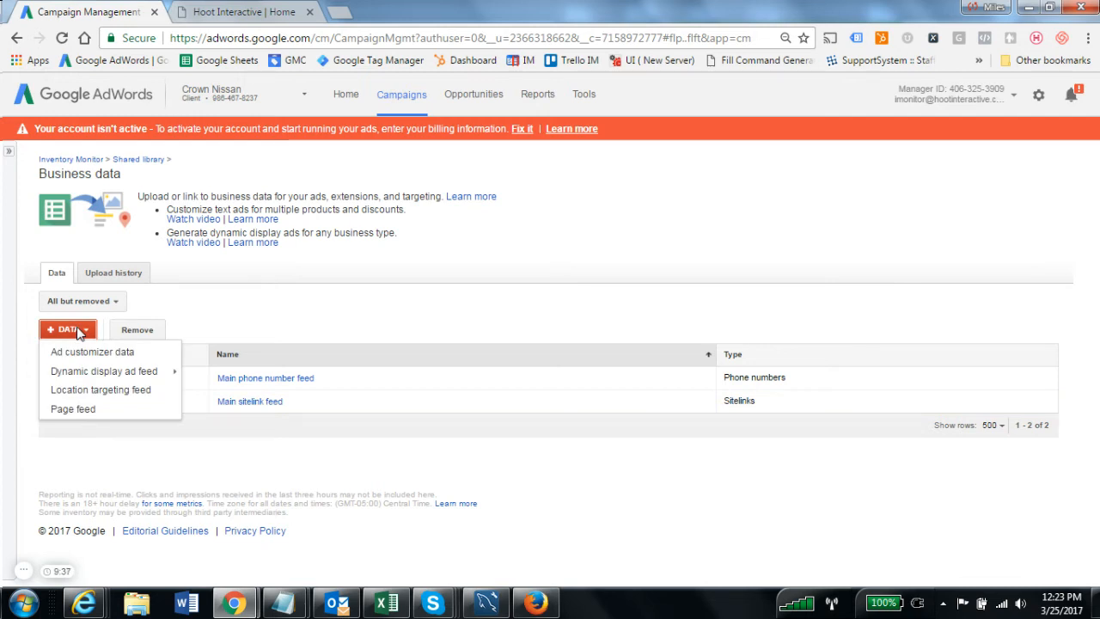
mouse_move(103, 371)
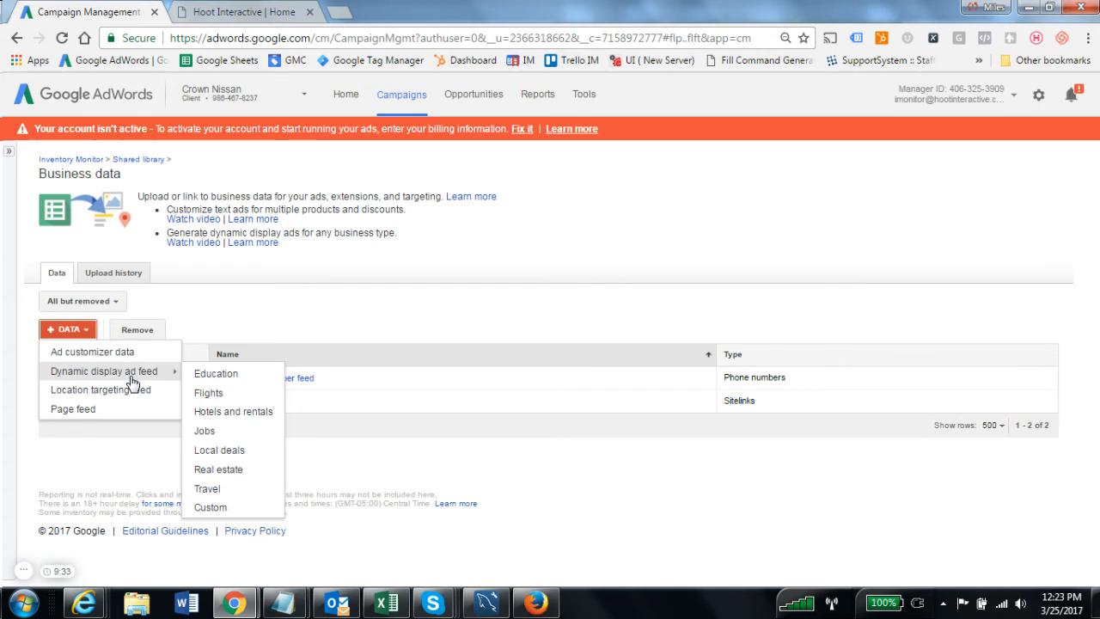
mouse_move(211, 507)
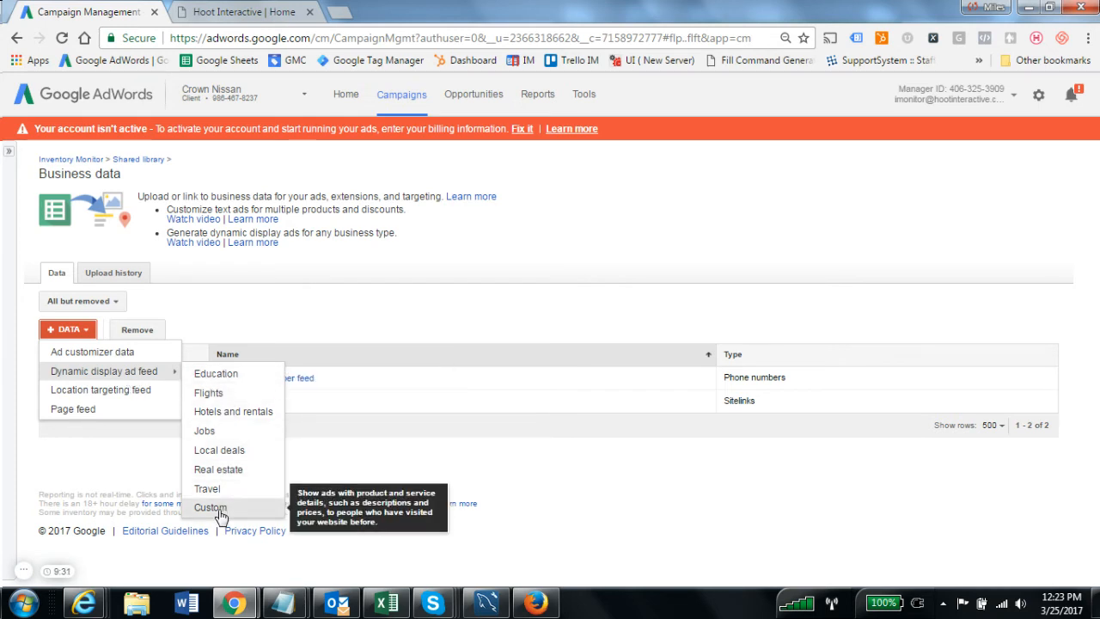
Create custom feed 'dynamic vehicle feed' with AdWords_dynamic_remarketing_feed_EMPTY.csv attached, and apply
left_click(210, 507)
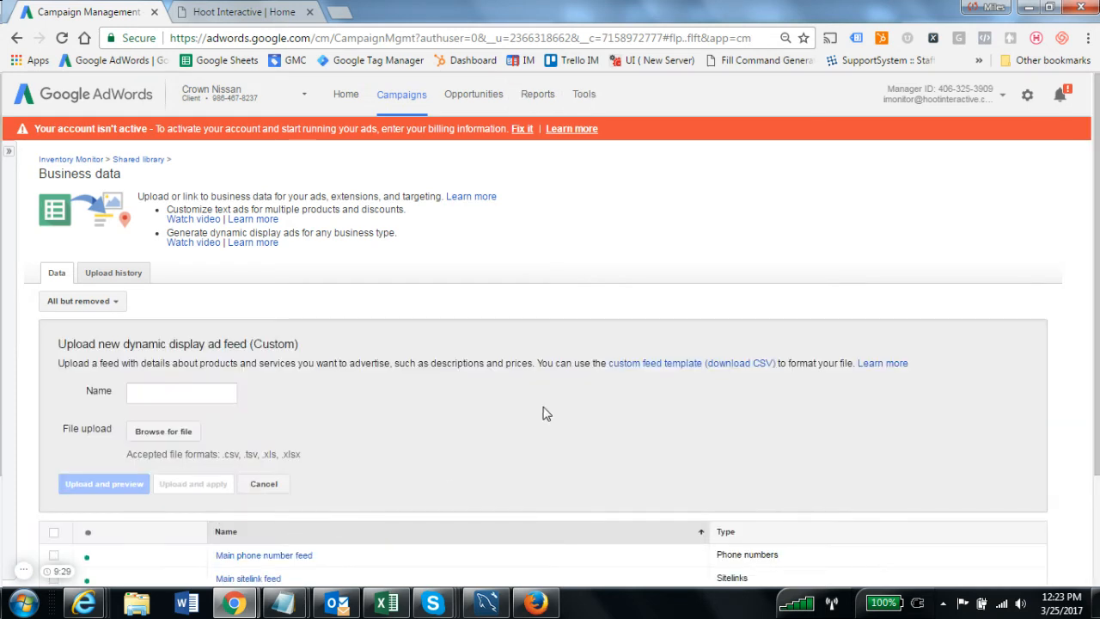
left_click(181, 392)
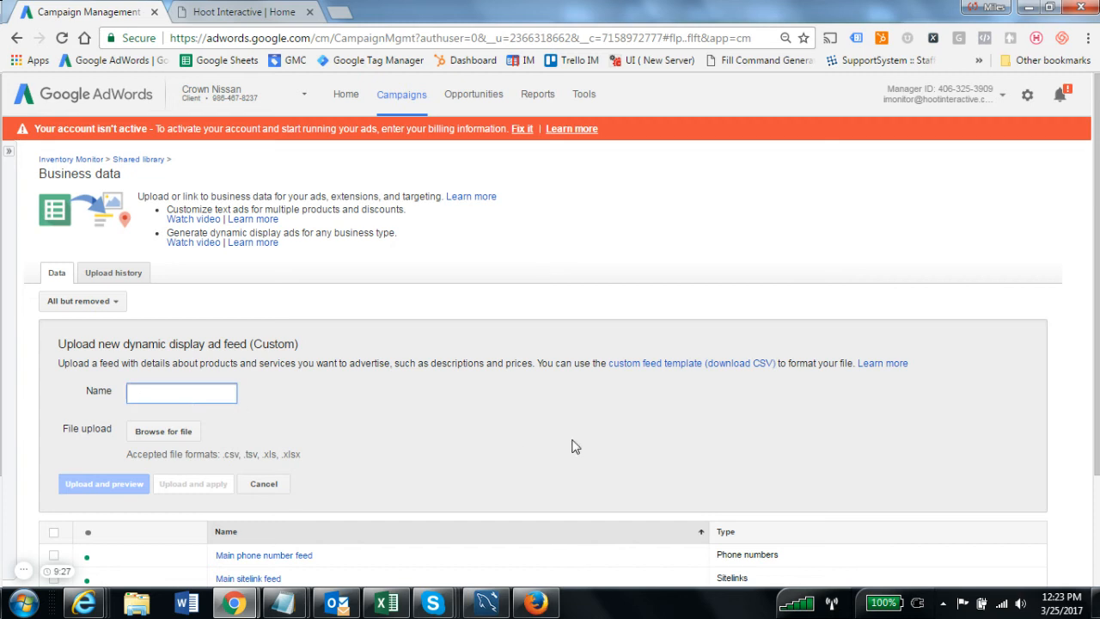
type("dynam")
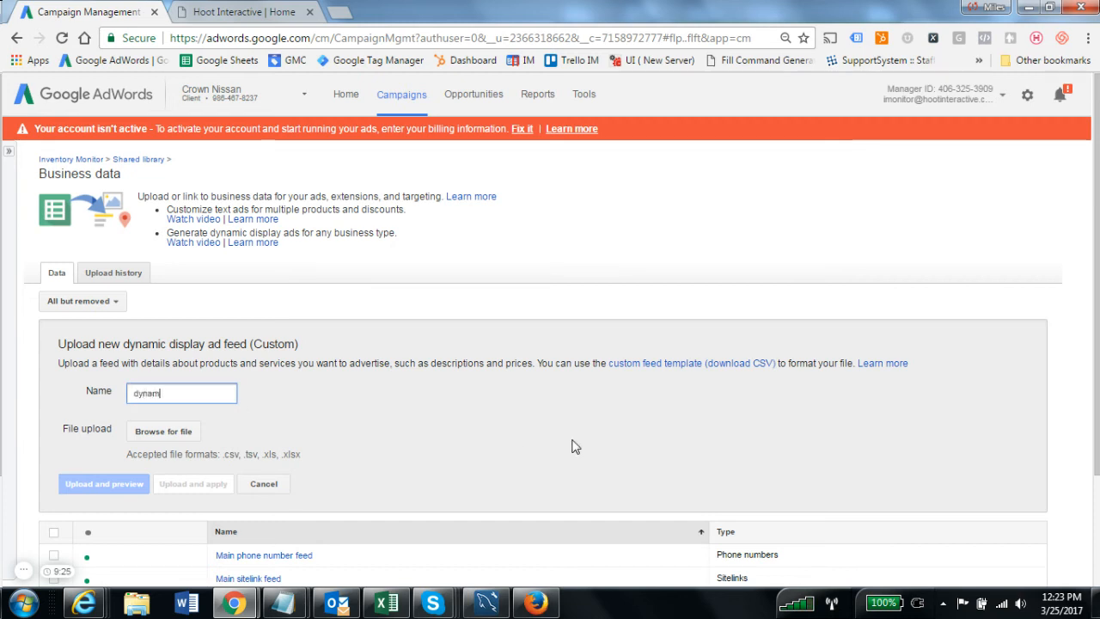
type("ic vehi")
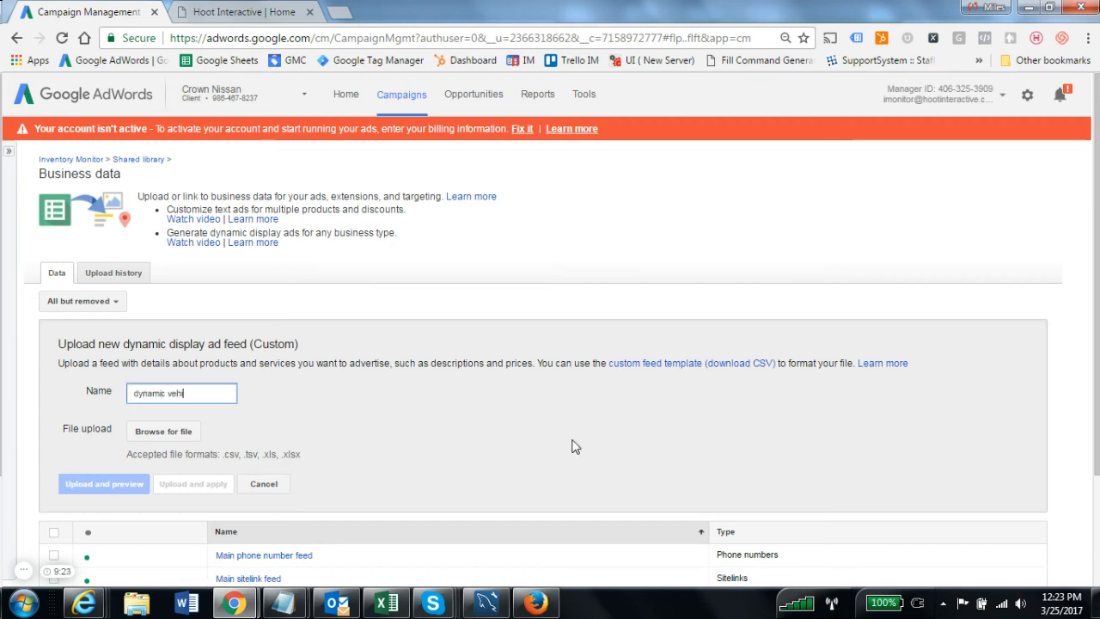
type("cle feed")
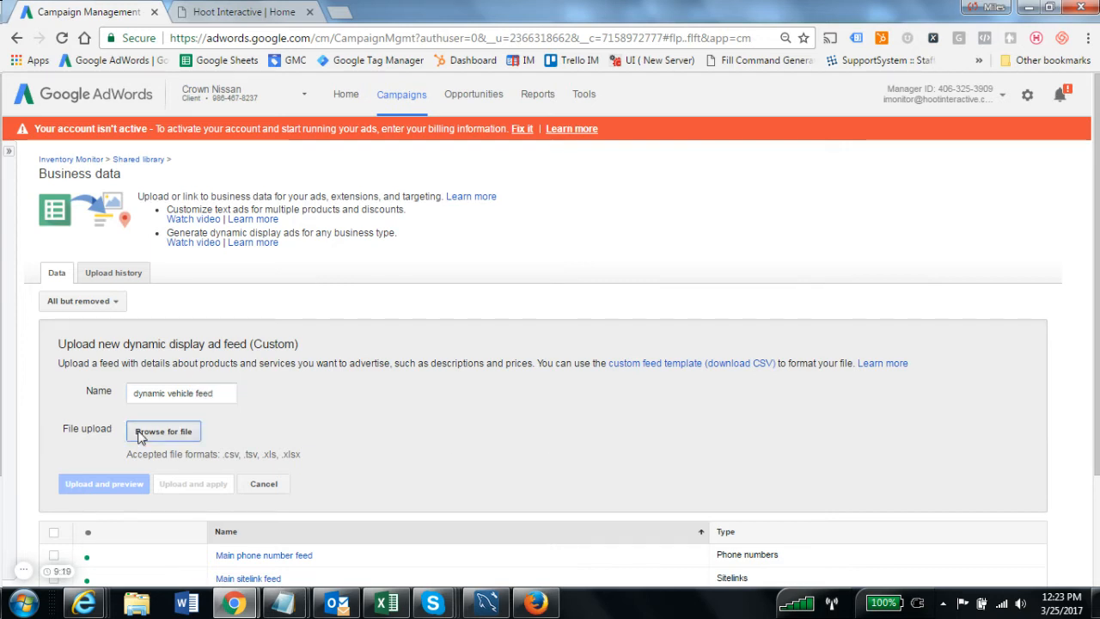
left_click(163, 430)
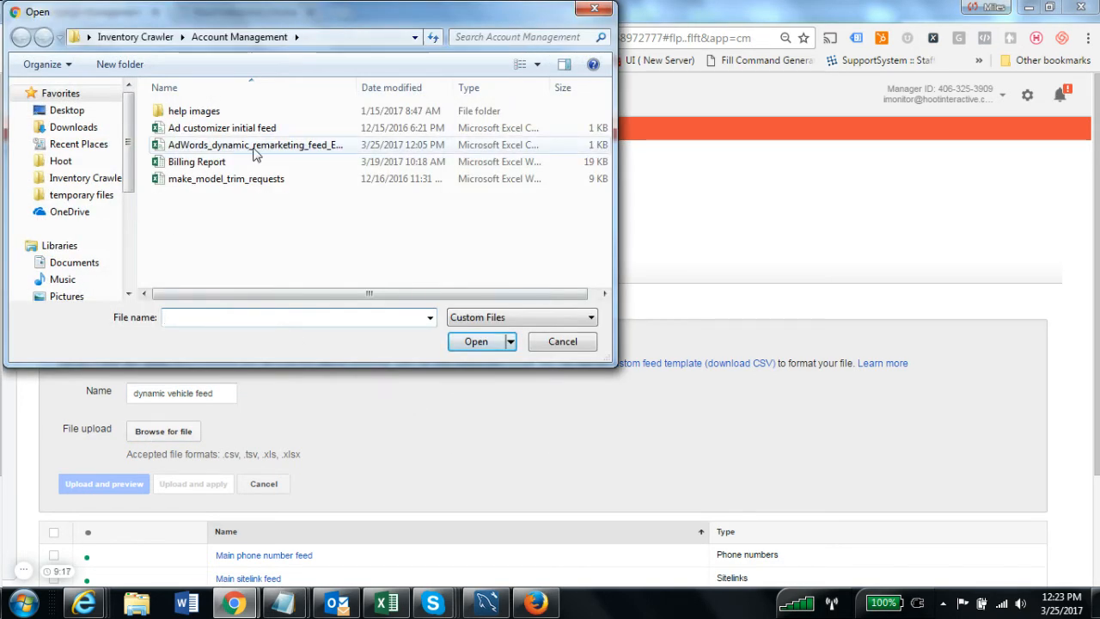
left_click(475, 341)
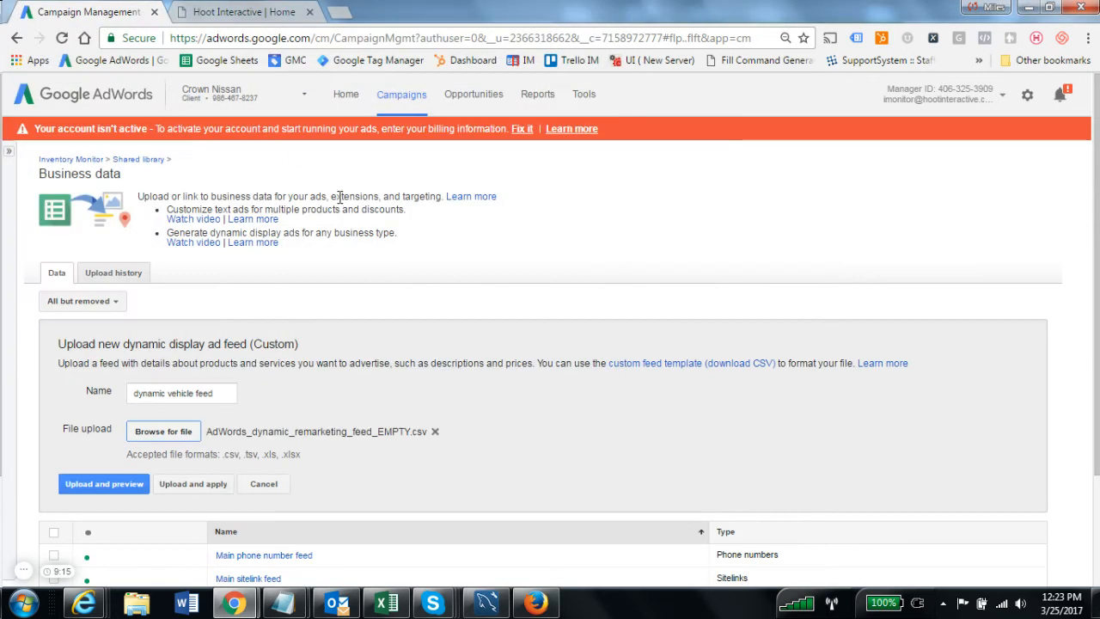
mouse_move(310, 465)
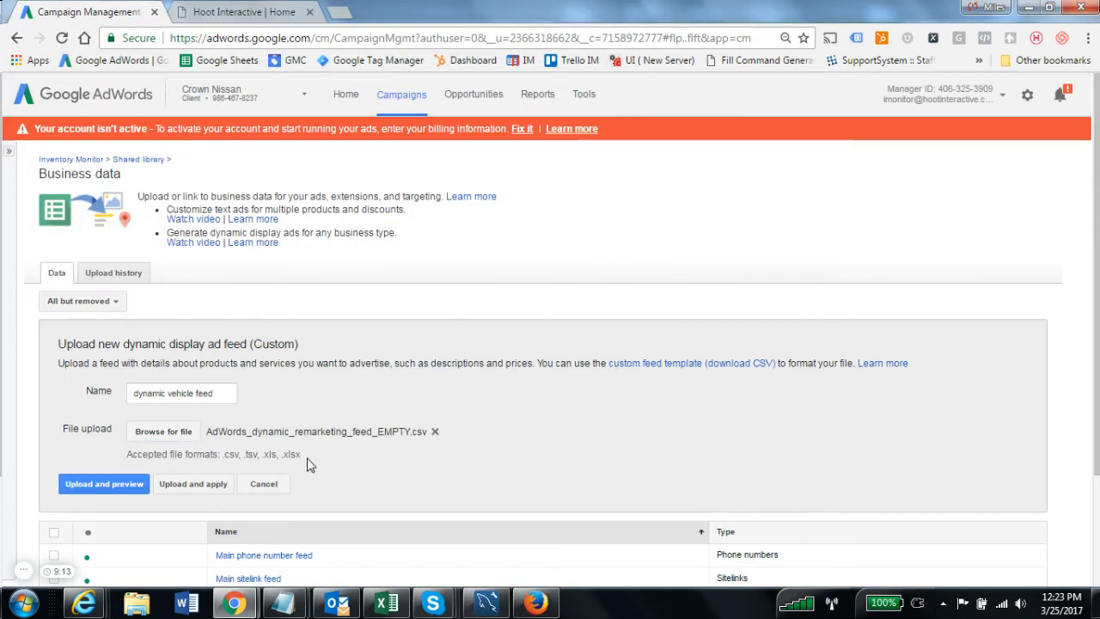
mouse_move(375, 445)
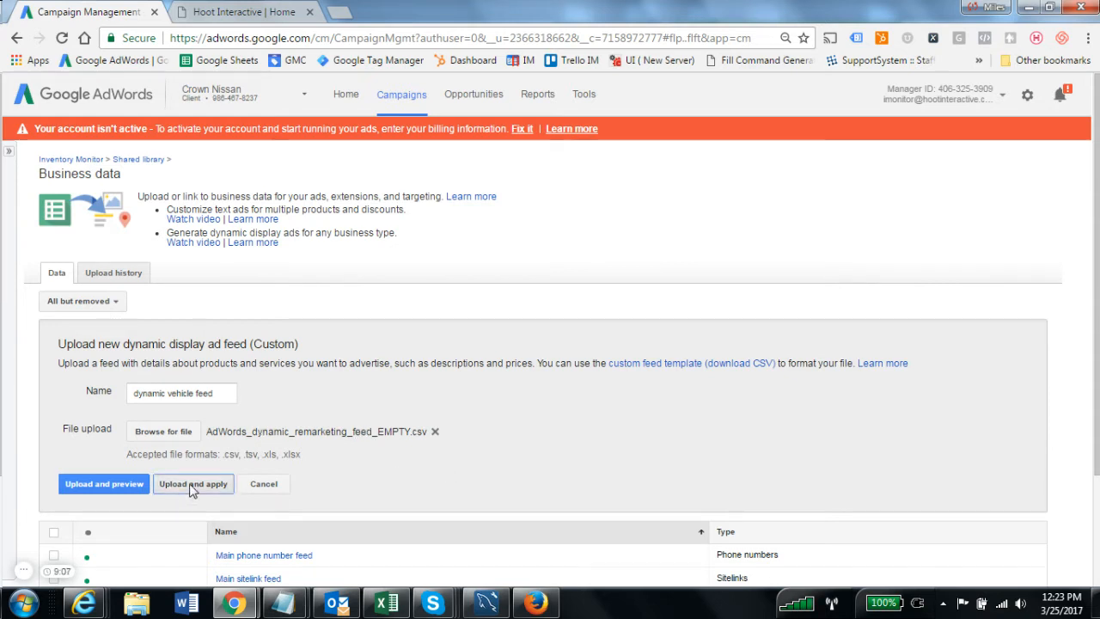
left_click(194, 483)
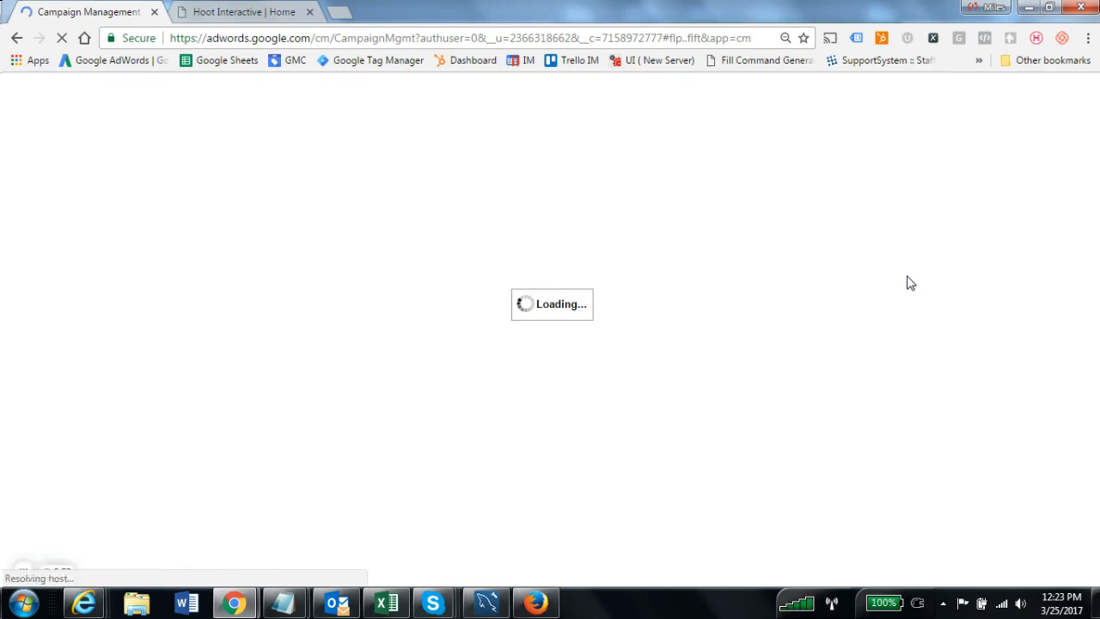
mouse_move(923, 339)
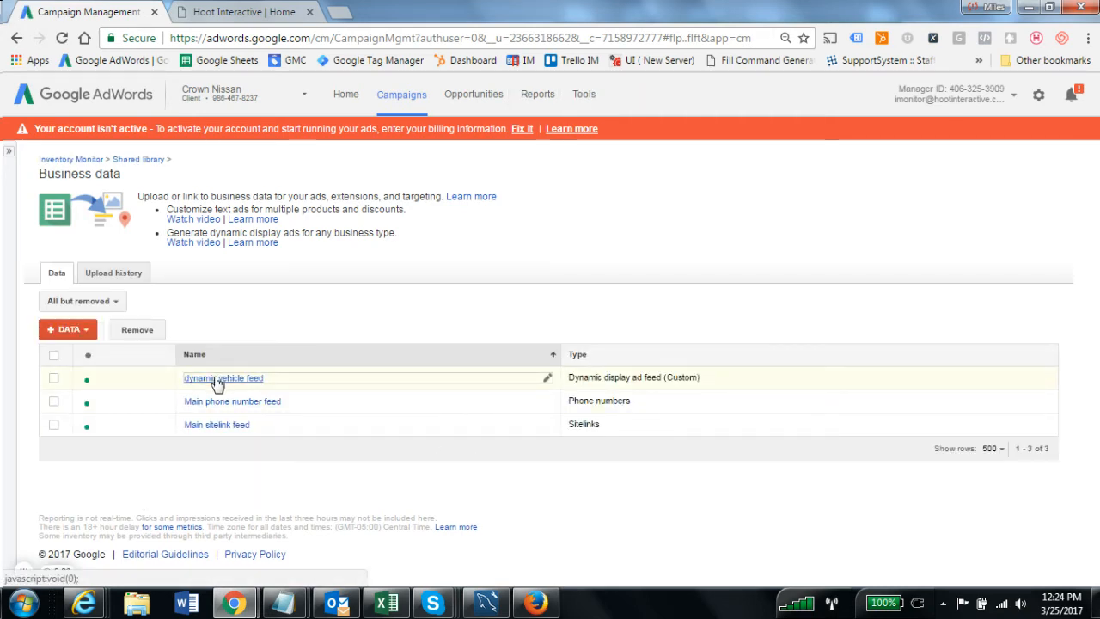
Add a scheduled upload to dynamic vehicle feed: every 12 hours, from an HTTP source
left_click(223, 378)
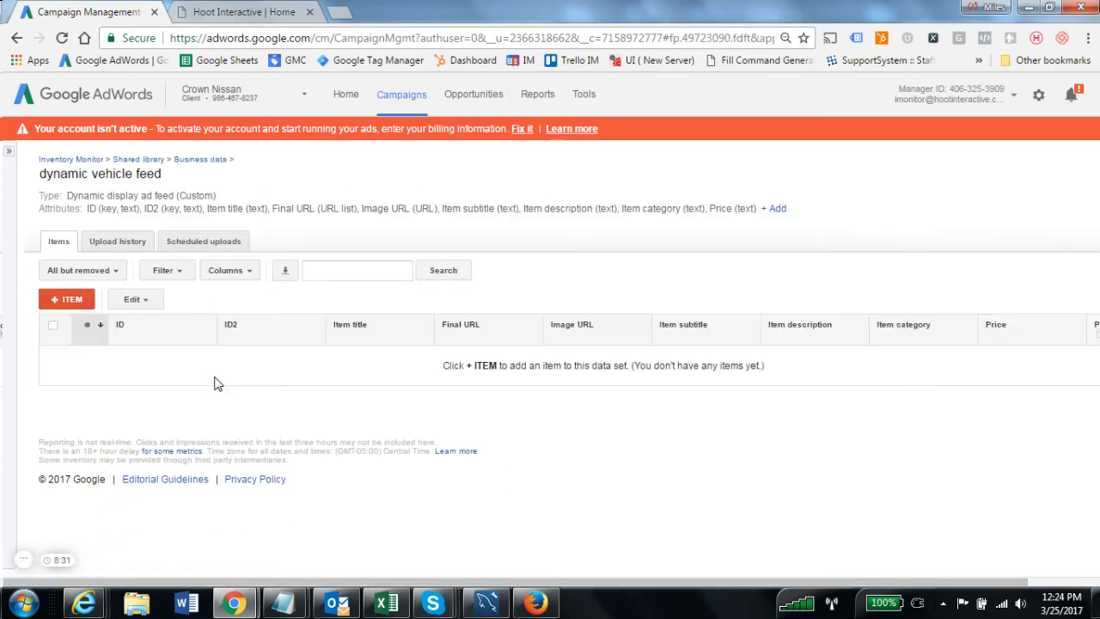
mouse_move(545, 395)
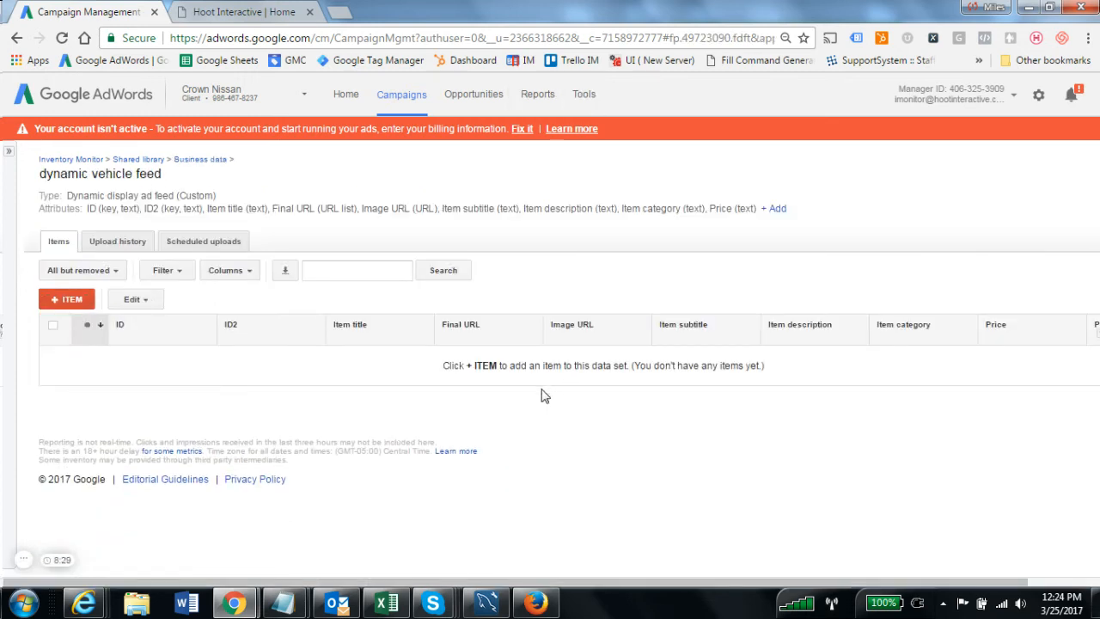
mouse_move(575, 409)
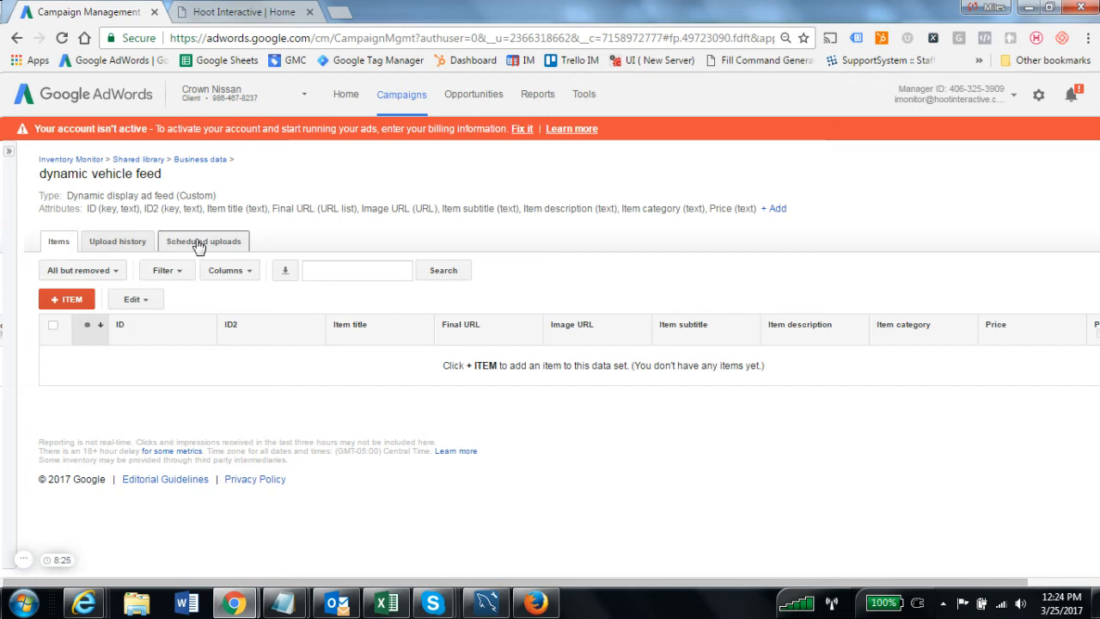
left_click(204, 240)
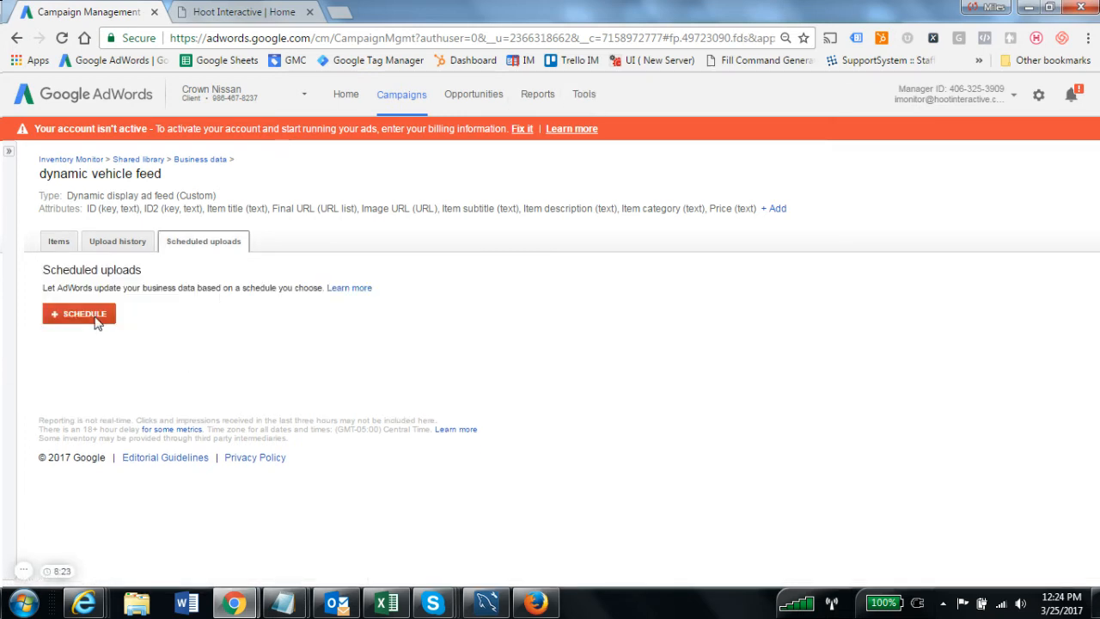
left_click(78, 313)
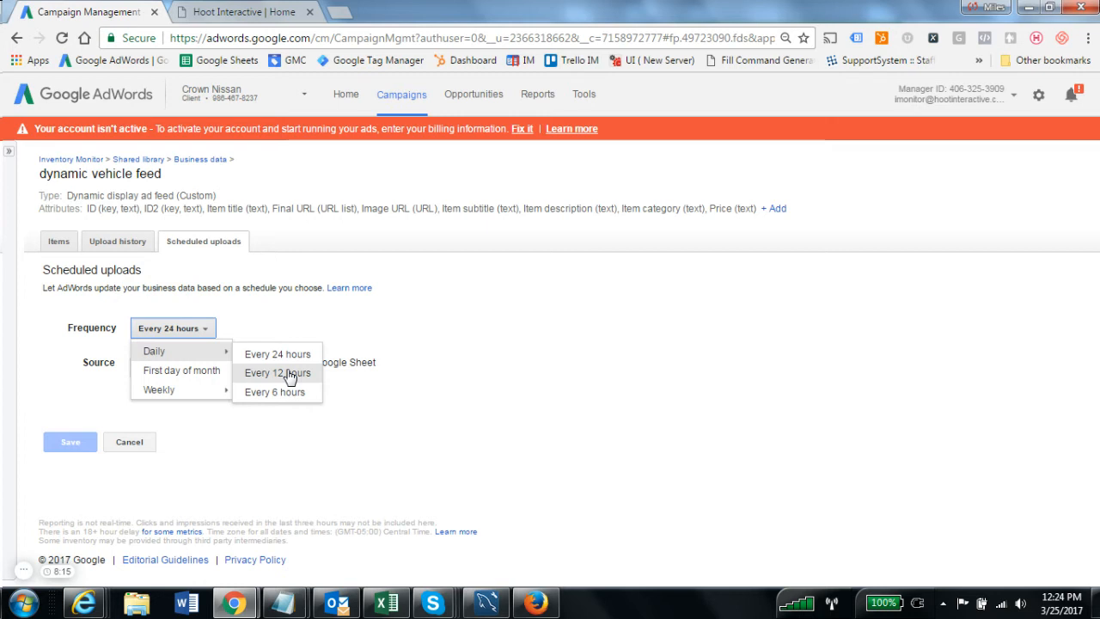
left_click(277, 372)
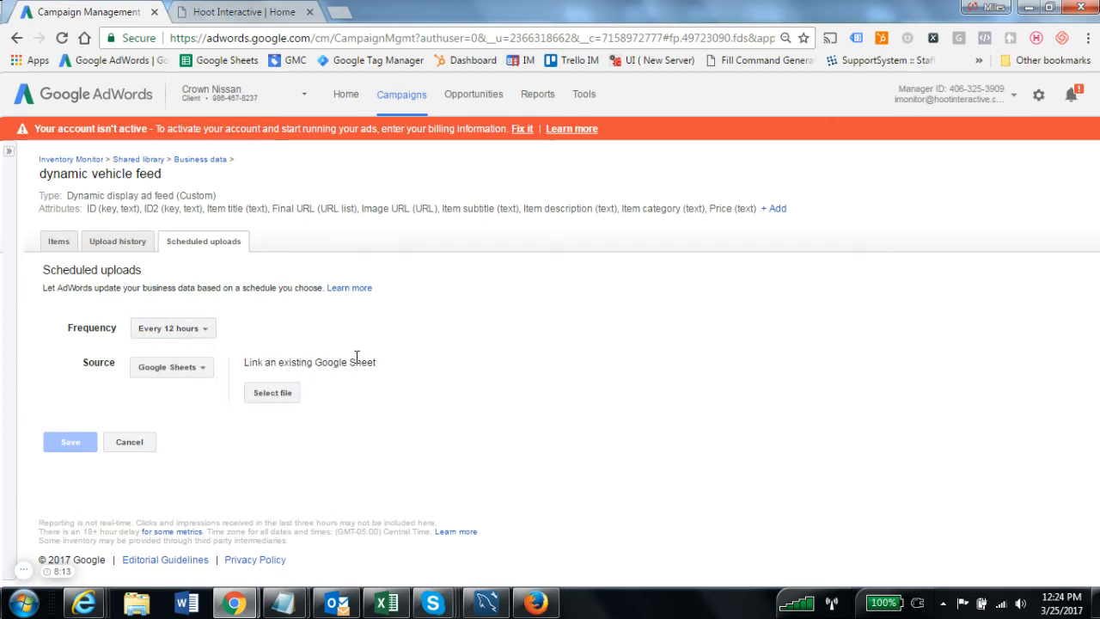
mouse_move(159, 305)
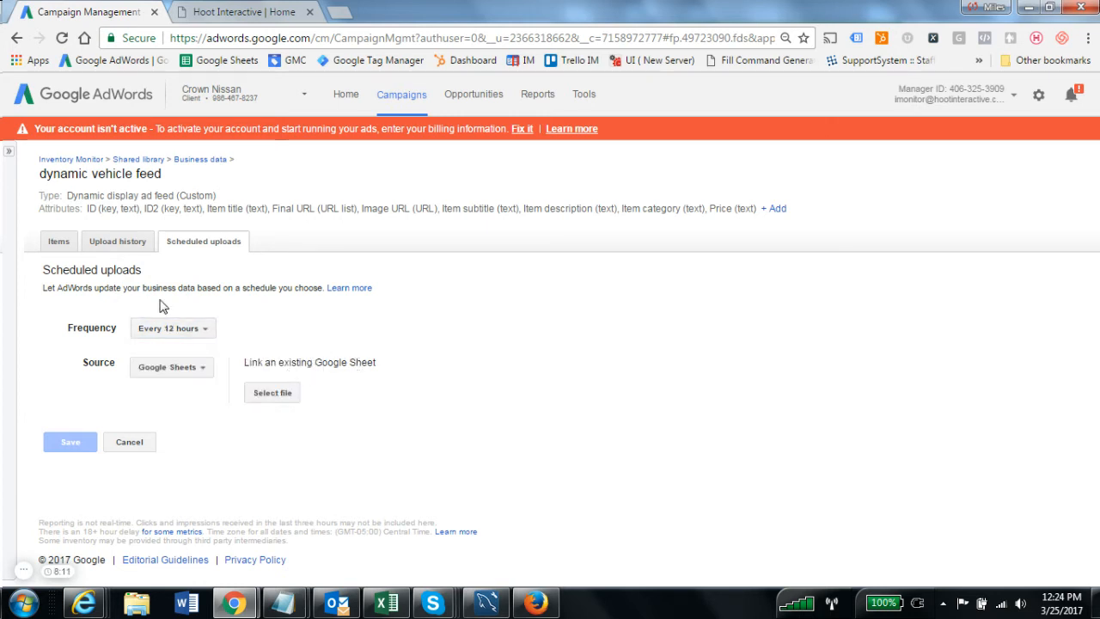
mouse_move(335, 356)
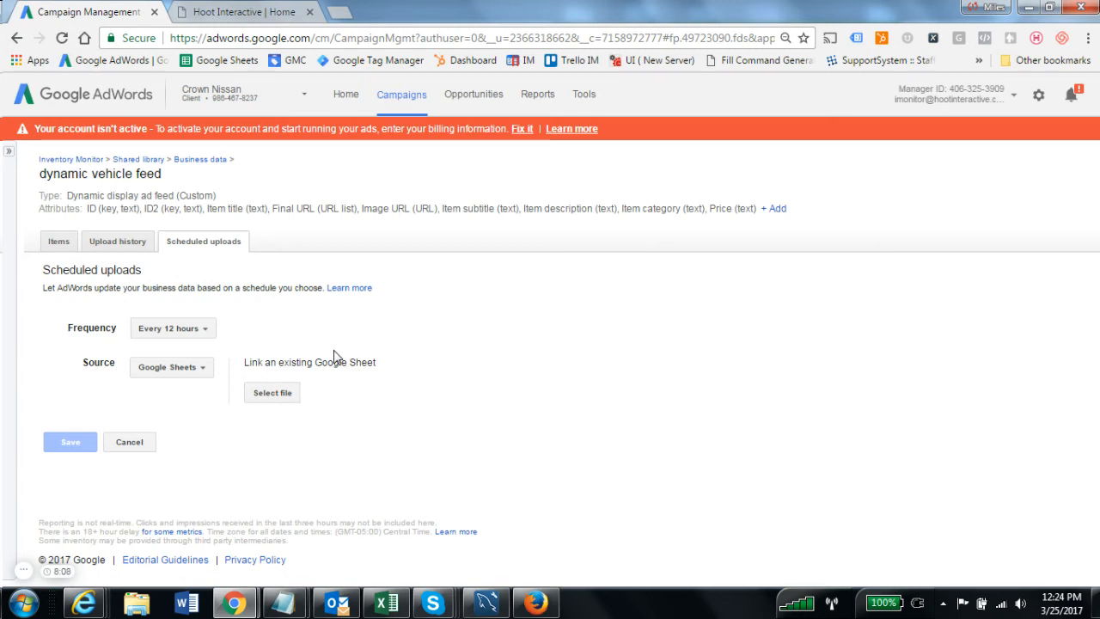
mouse_move(173, 328)
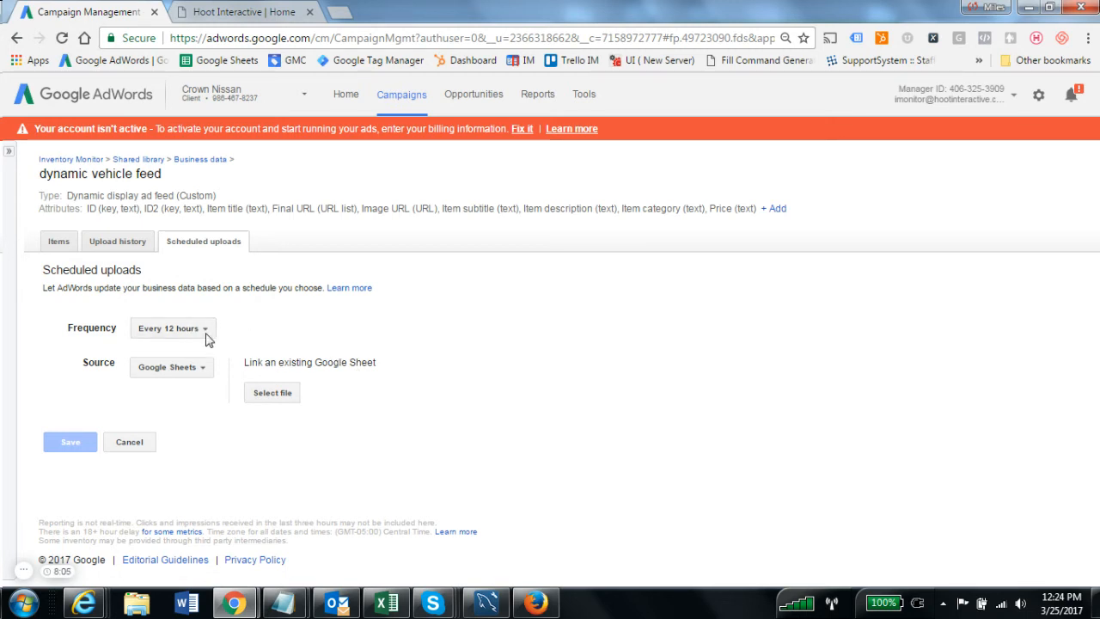
left_click(171, 328)
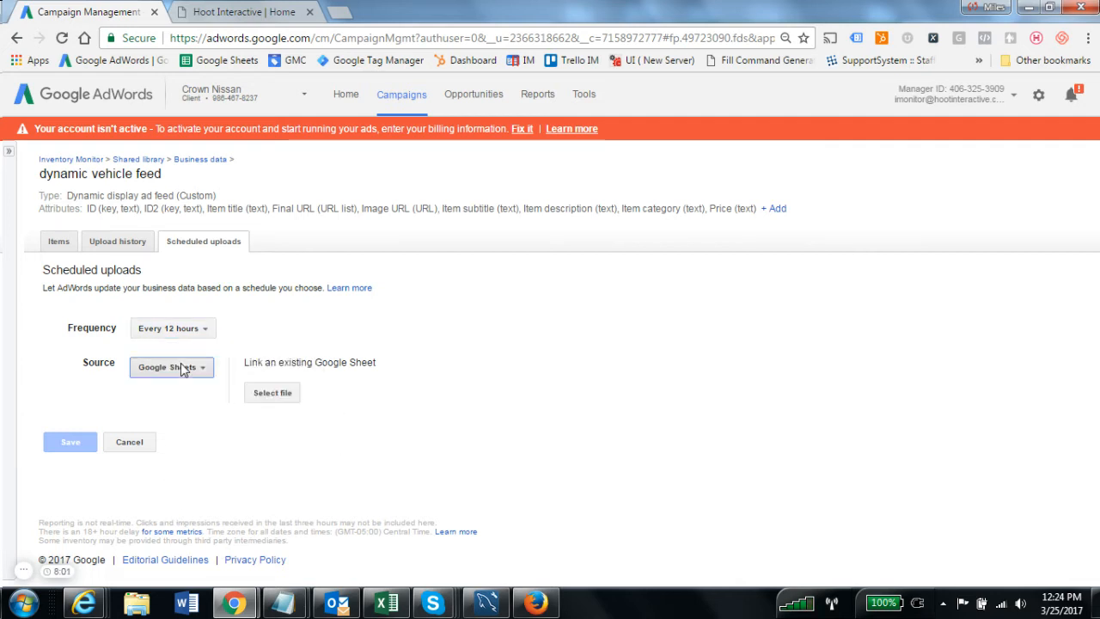
left_click(171, 367)
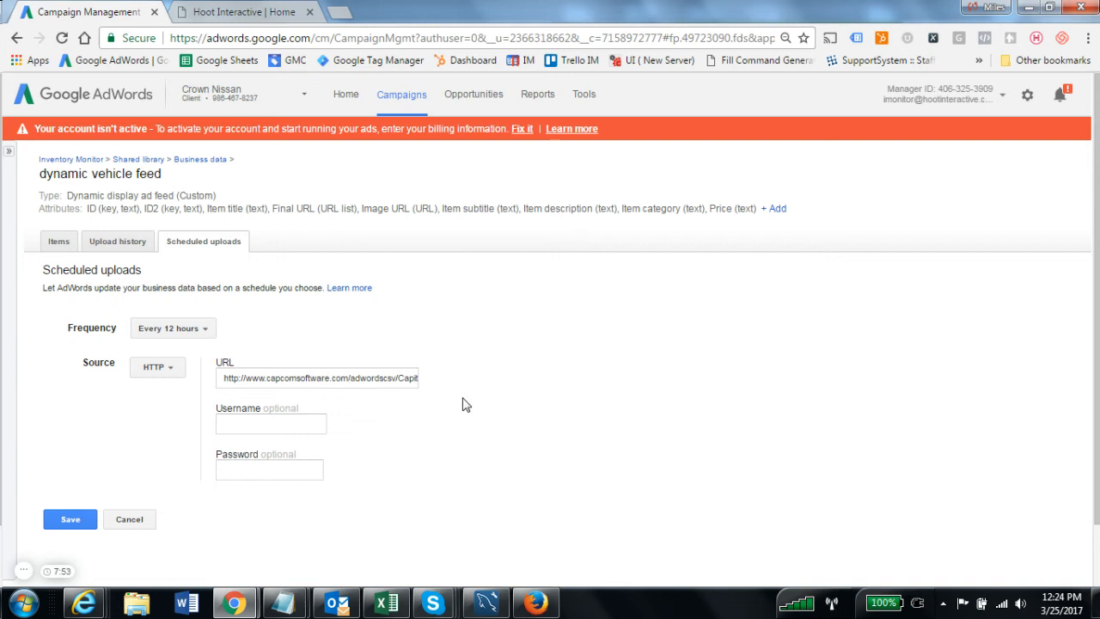
mouse_move(240, 11)
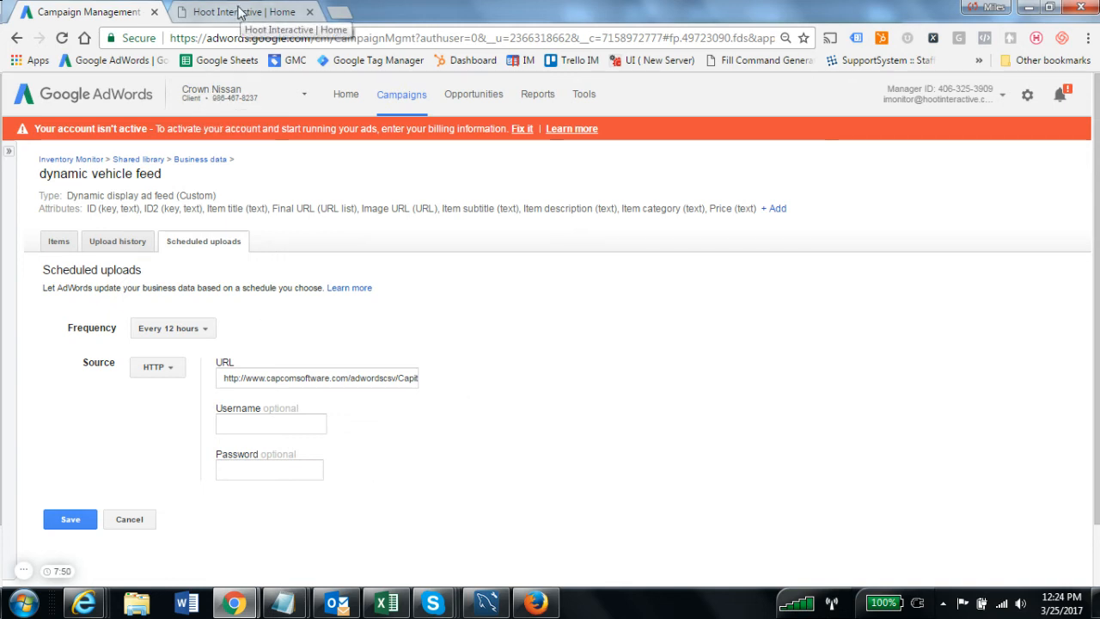
left_click(224, 11)
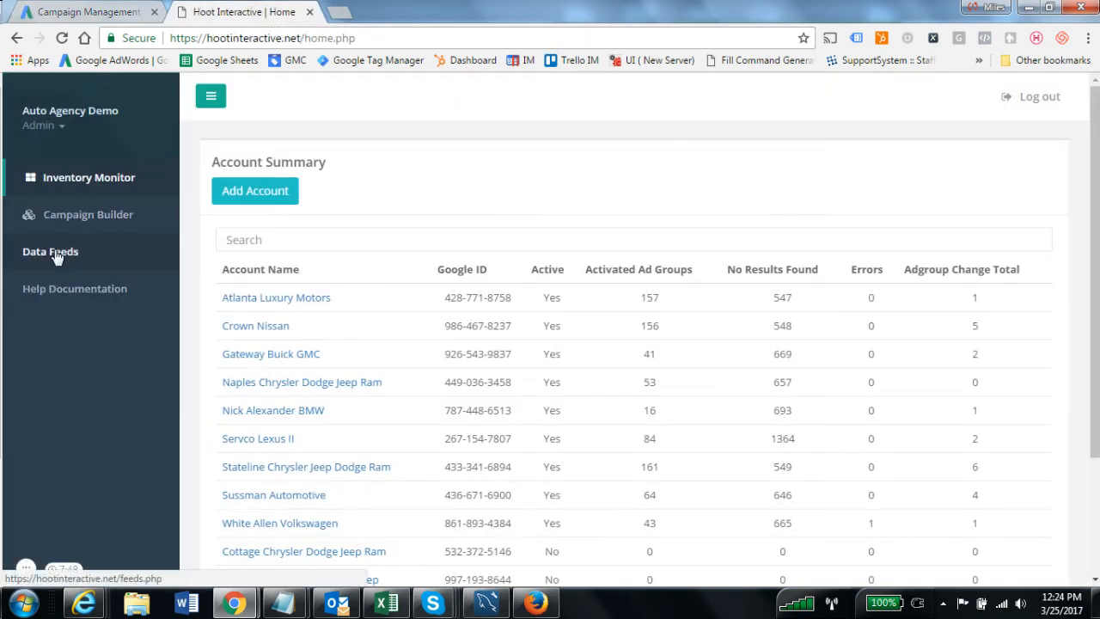
left_click(49, 251)
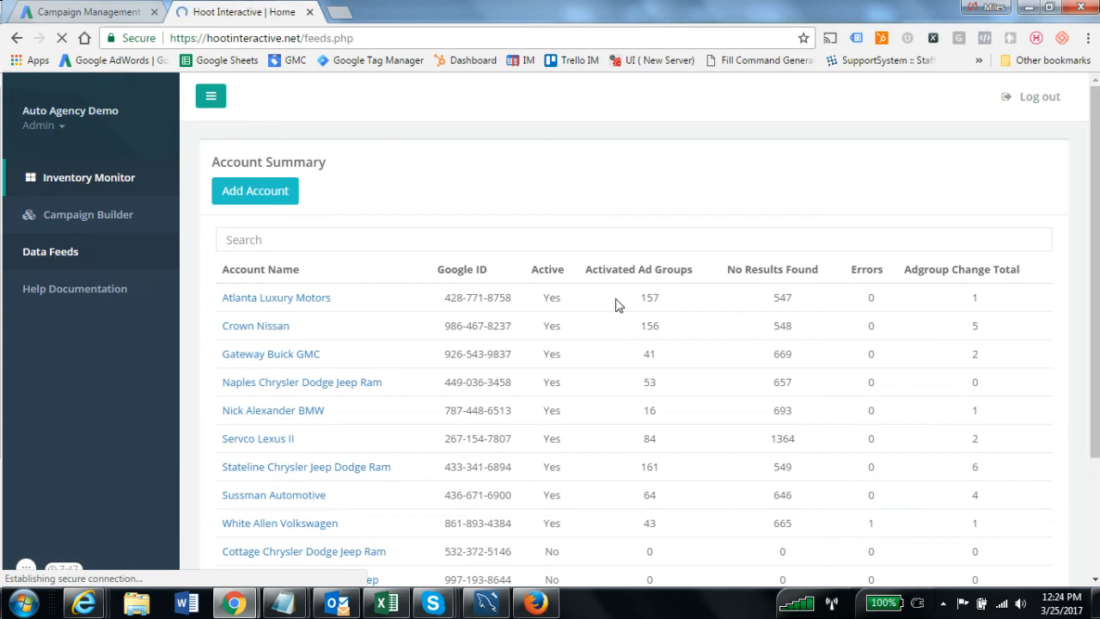
left_click(50, 251)
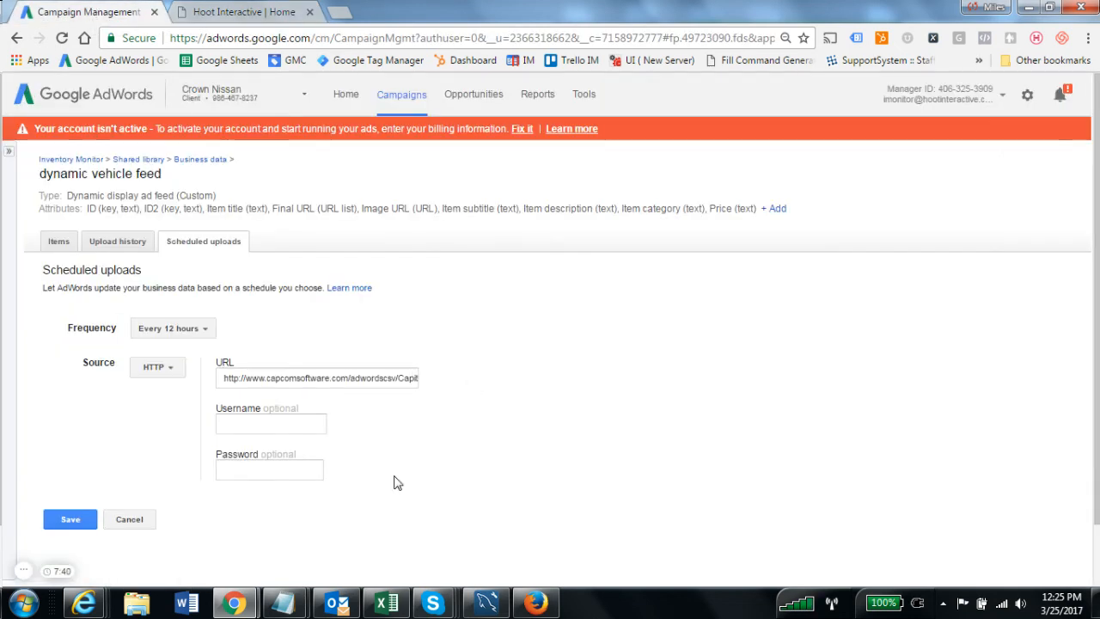
Save the schedule, update now, and check upload history for 908 successful Capitol_Chevrolet.csv rows
left_click(70, 519)
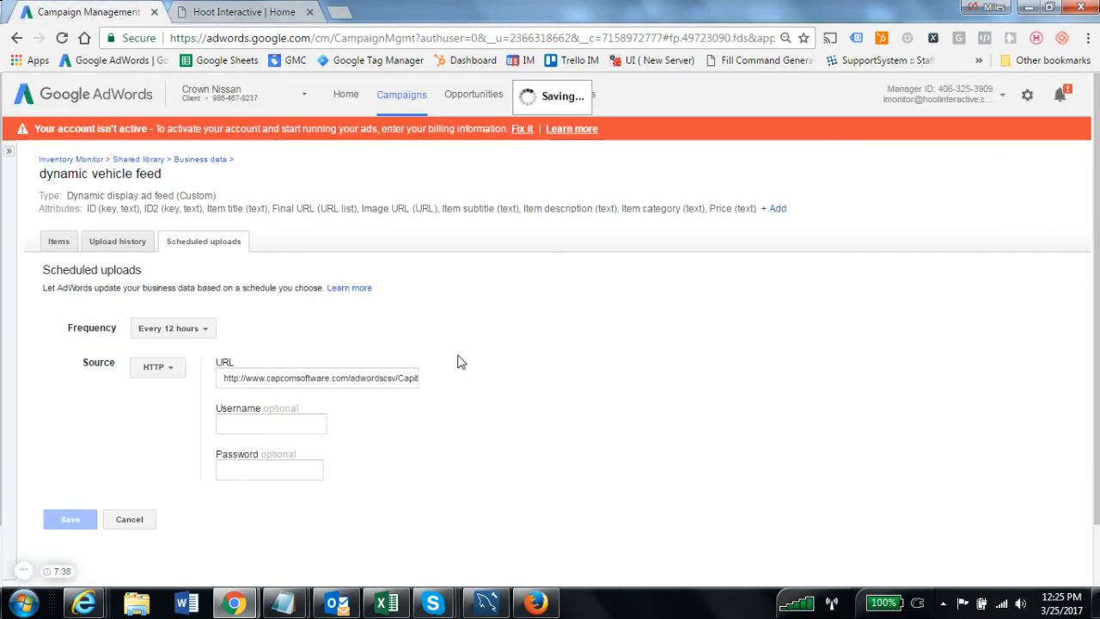
left_click(70, 518)
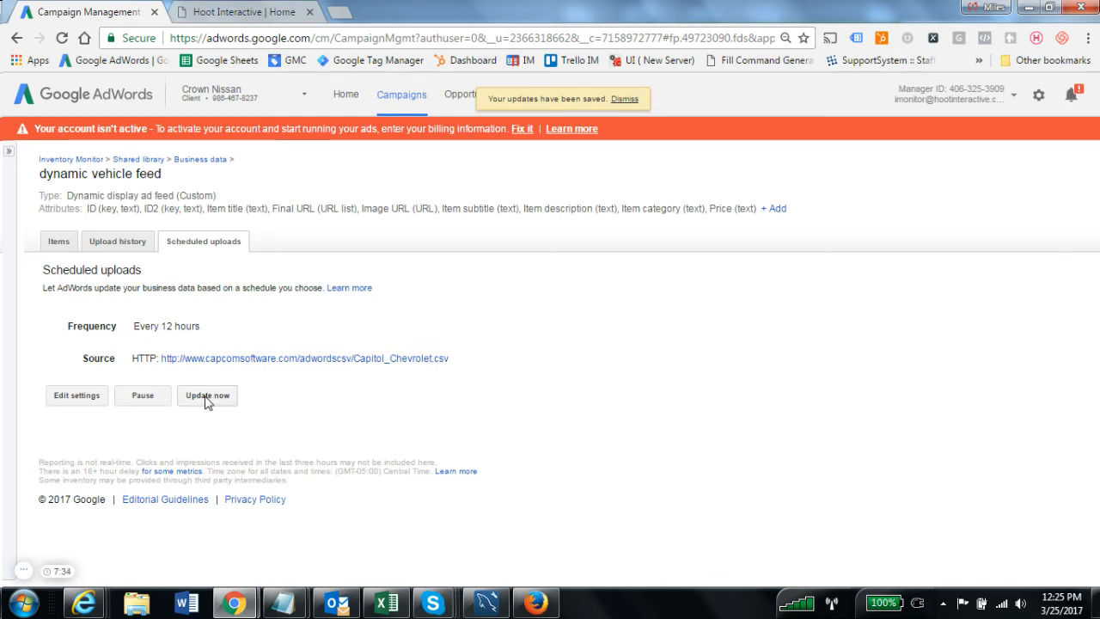
left_click(207, 395)
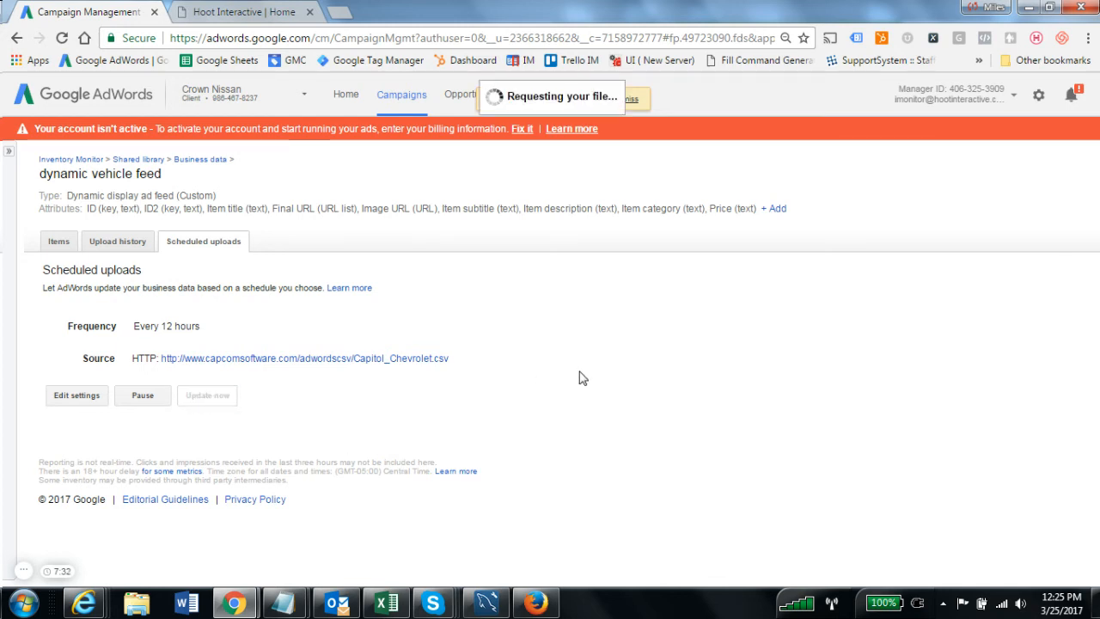
mouse_move(591, 373)
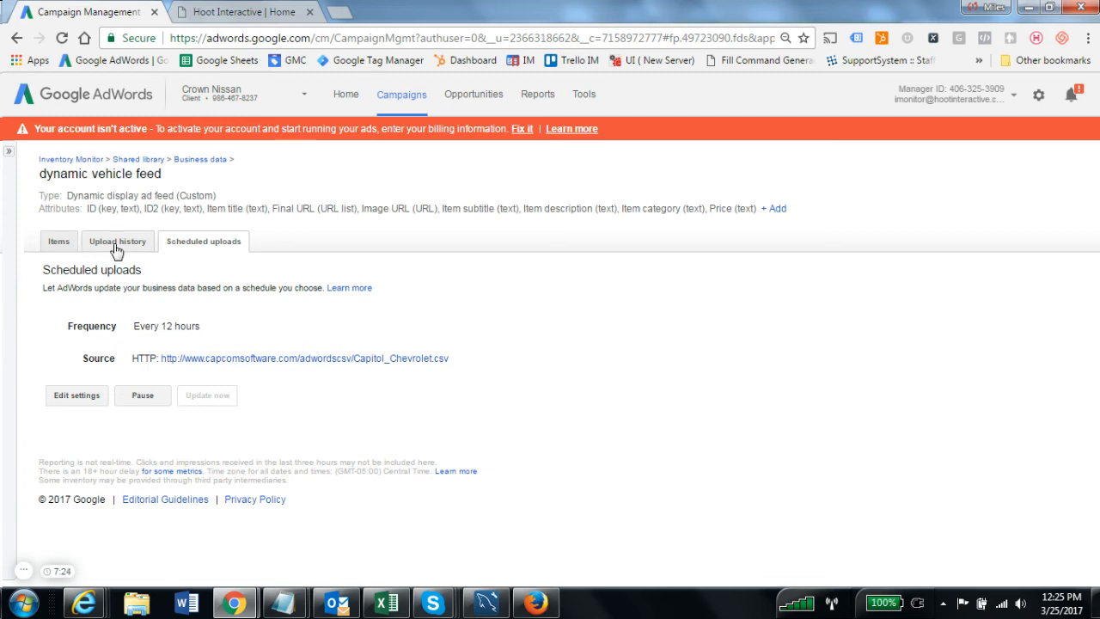
left_click(117, 241)
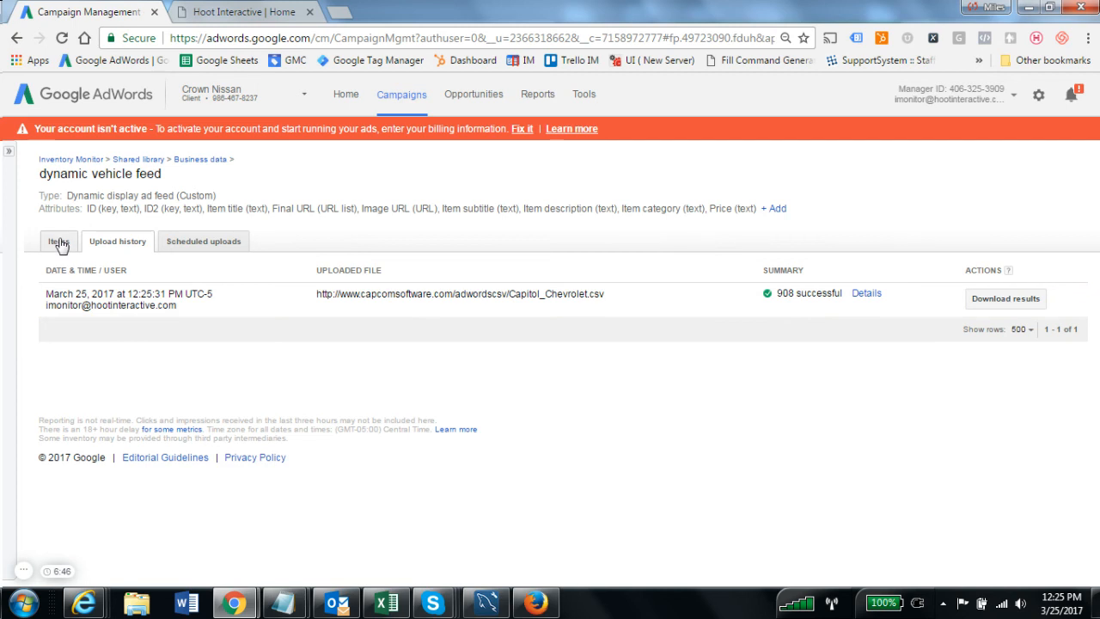
Browse the feed's Items list of 2017 Chevrolet Silverado 1500 listings and prices
left_click(57, 241)
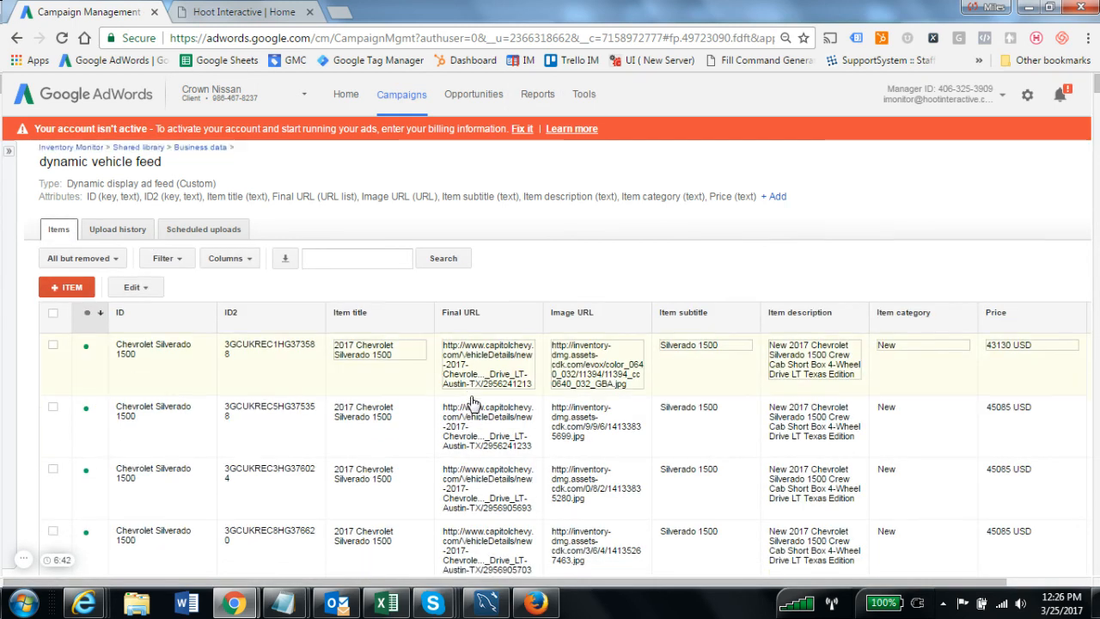
scroll("down", 3)
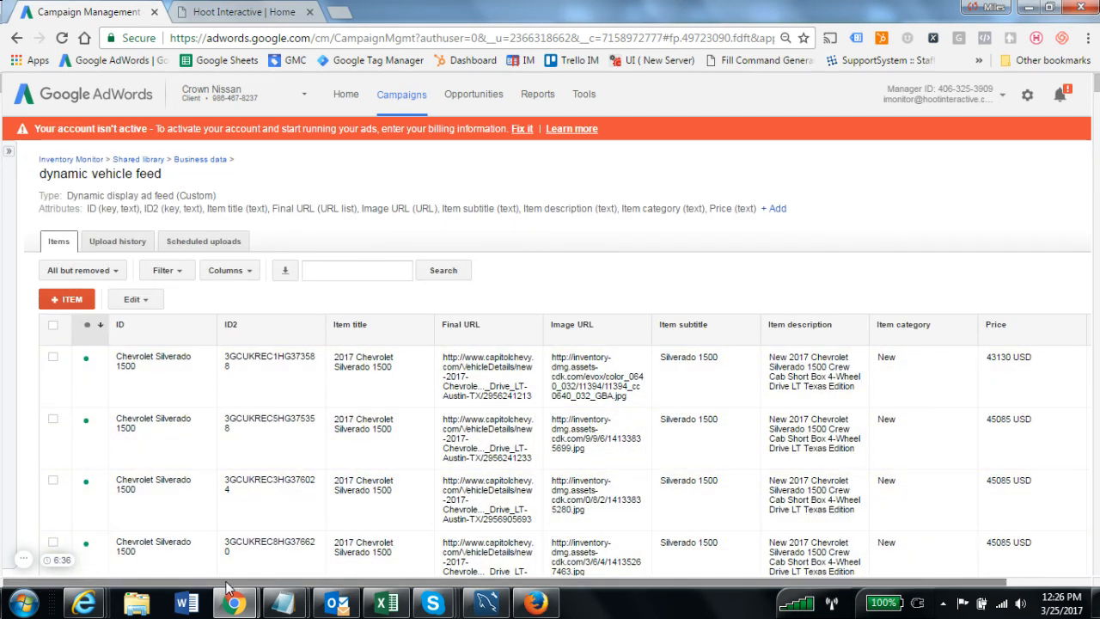
scroll("down", 3)
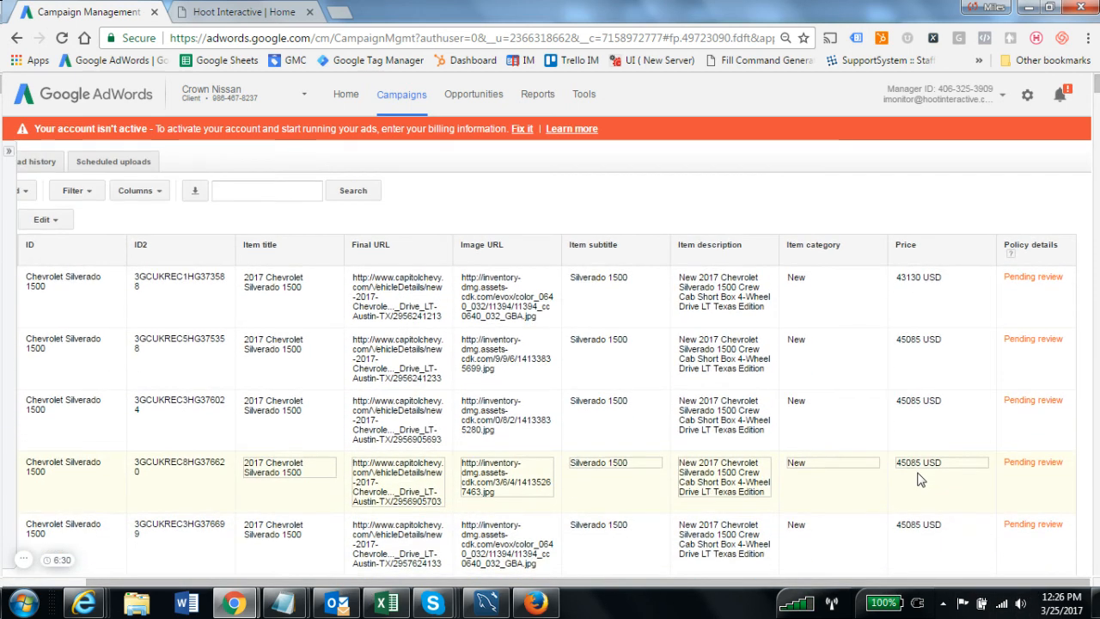
scroll("up", 3)
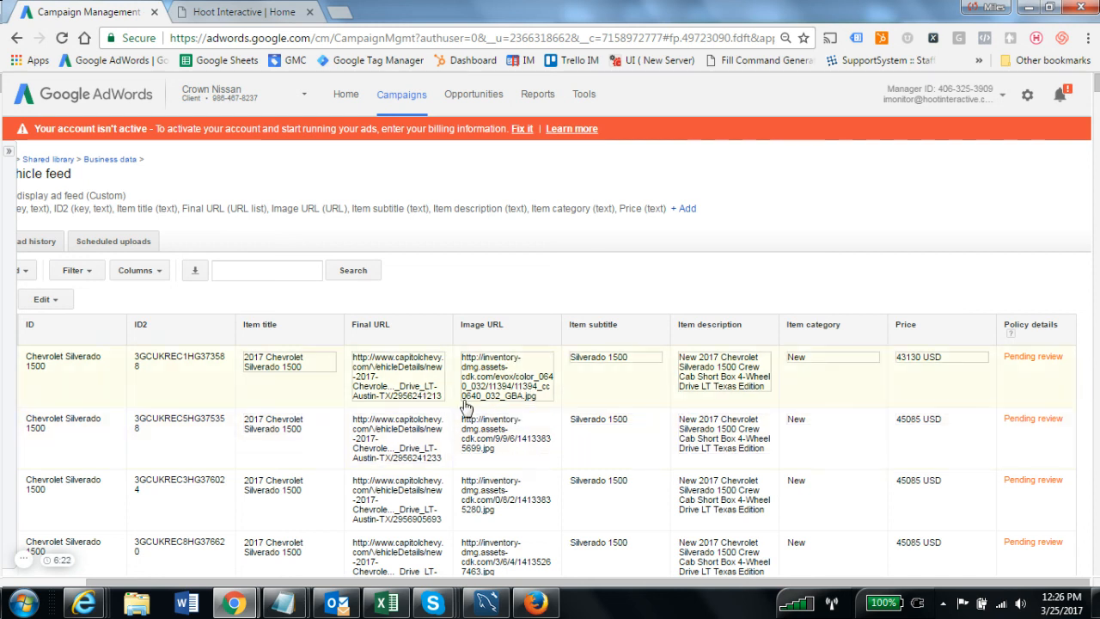
mouse_move(1038, 396)
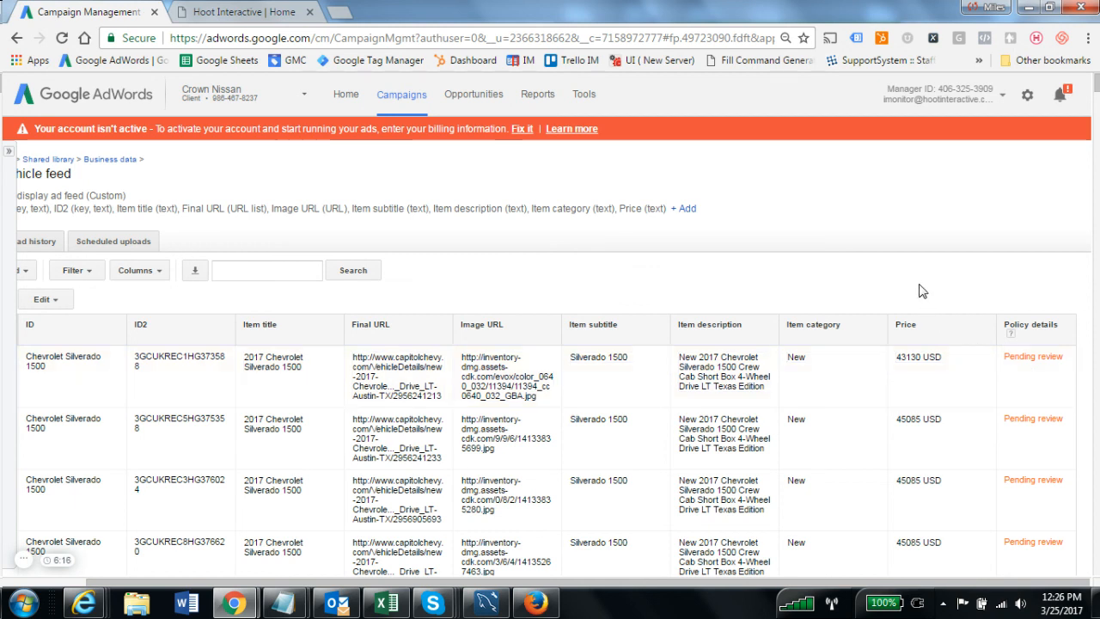
mouse_move(30, 589)
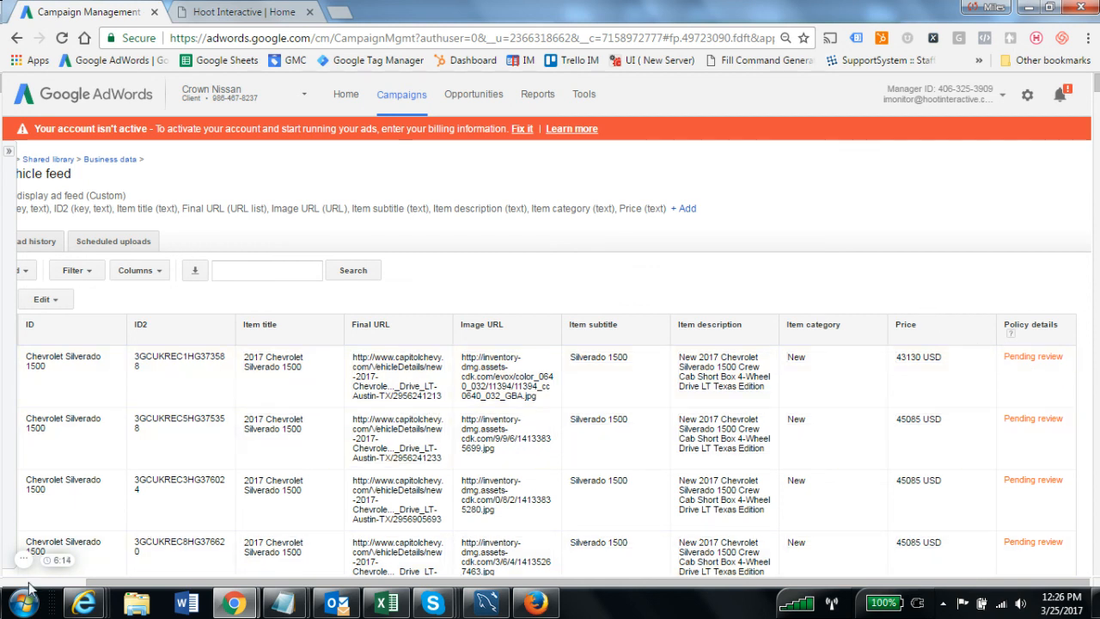